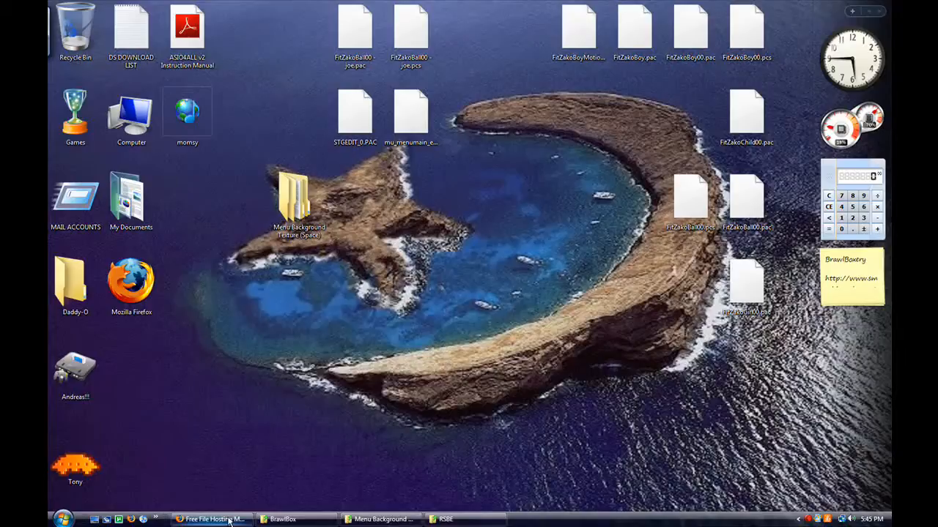
Step: Bring up the MediaFire shared folder listing the stage PAC files in Firefox
{"action": "left_click", "coordinate": [211, 519]}
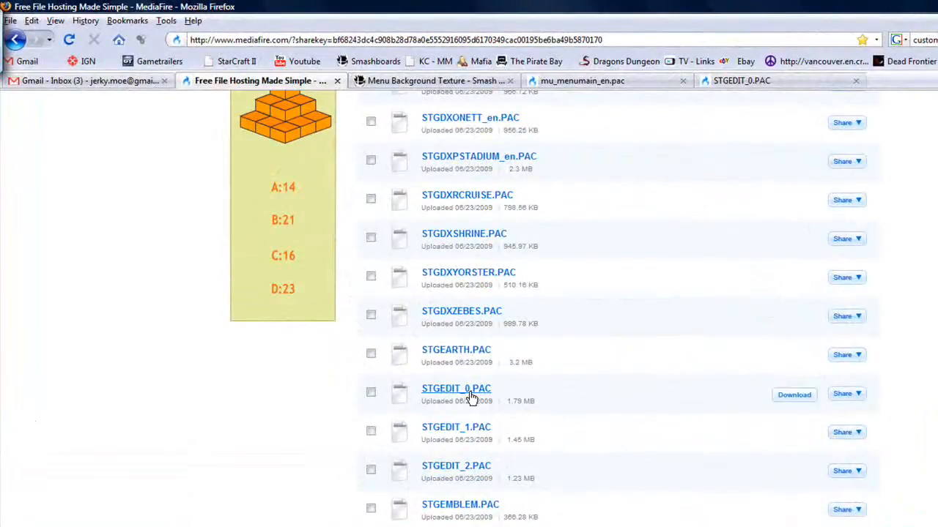
{"action": "mouse_move", "coordinate": [455, 427]}
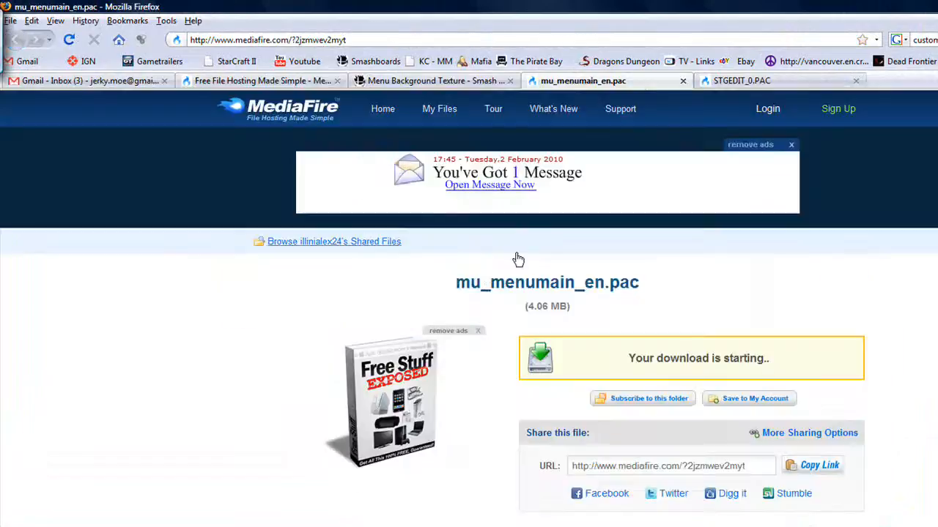
{"action": "mouse_move", "coordinate": [654, 293]}
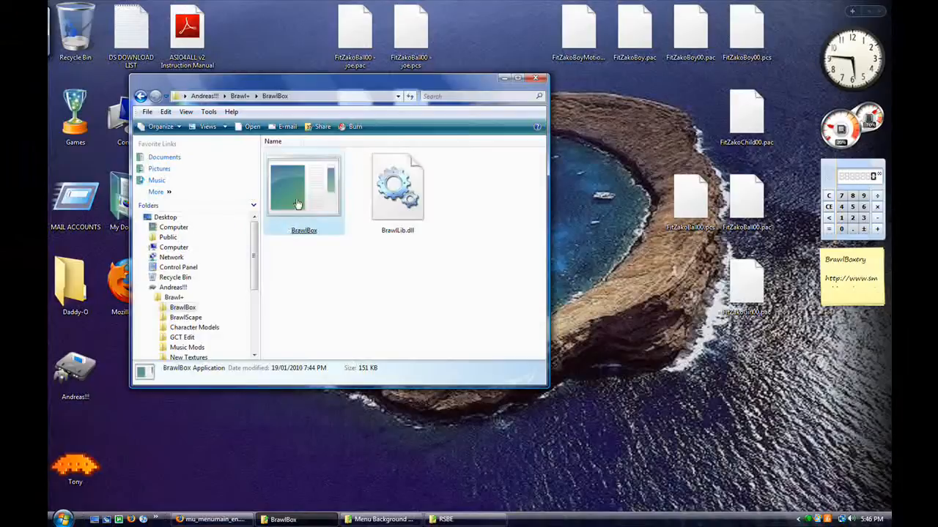
Step: Launch BrawlBox and open STGEDIT_0.PAC from the Desktop
{"action": "double_click", "coordinate": [303, 187]}
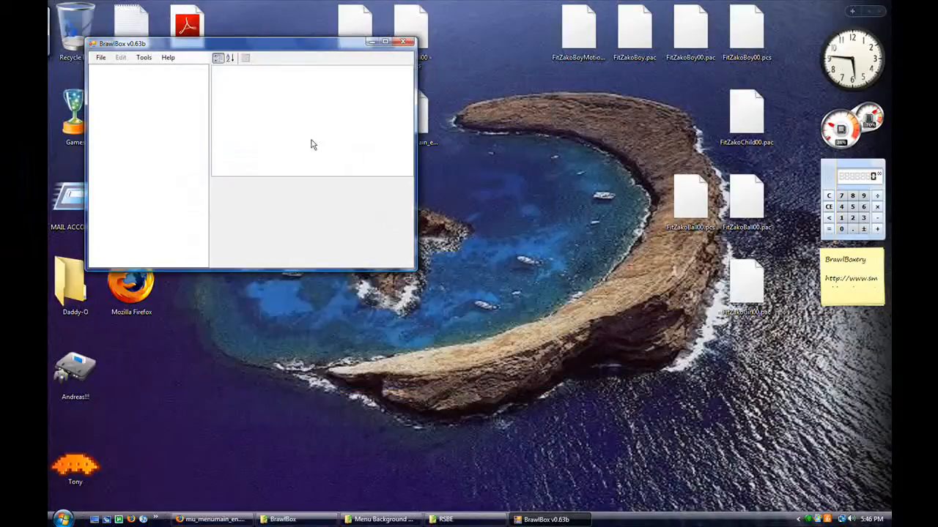
{"action": "left_click", "coordinate": [244, 136]}
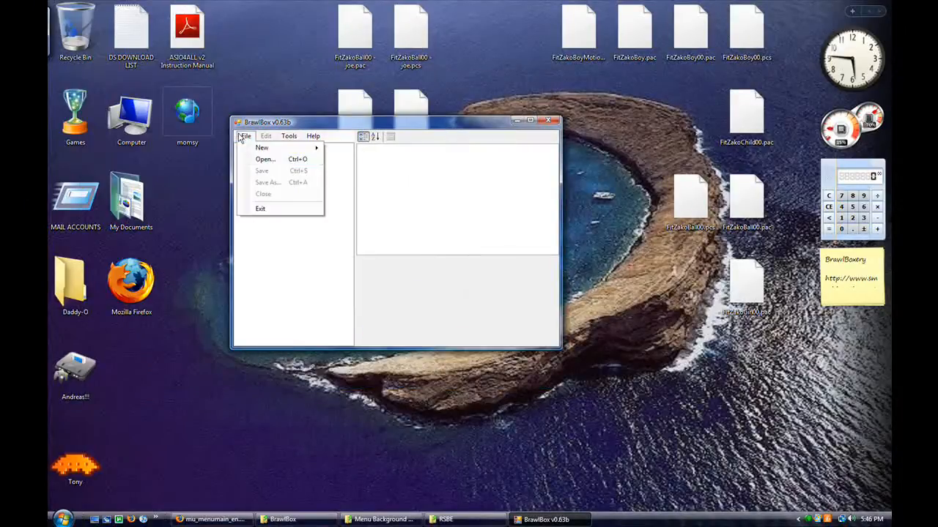
{"action": "left_click", "coordinate": [265, 159]}
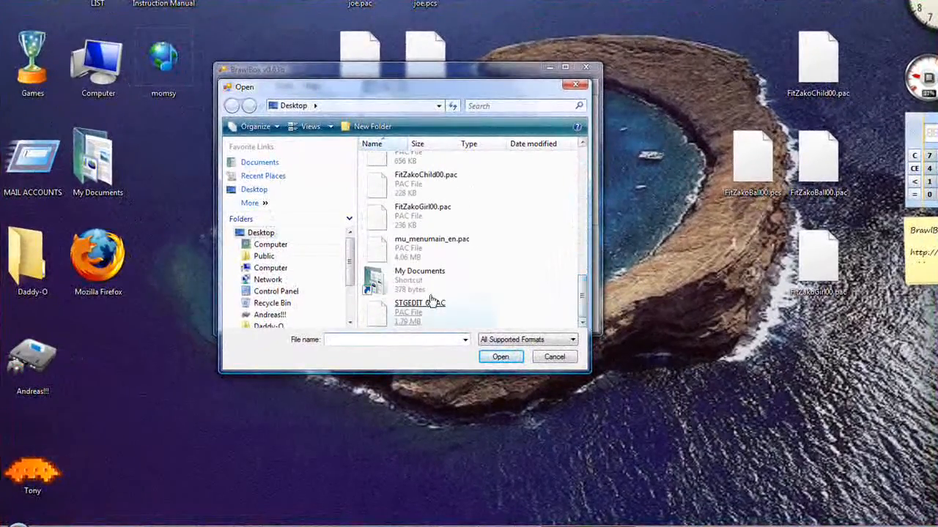
{"action": "left_click", "coordinate": [500, 357]}
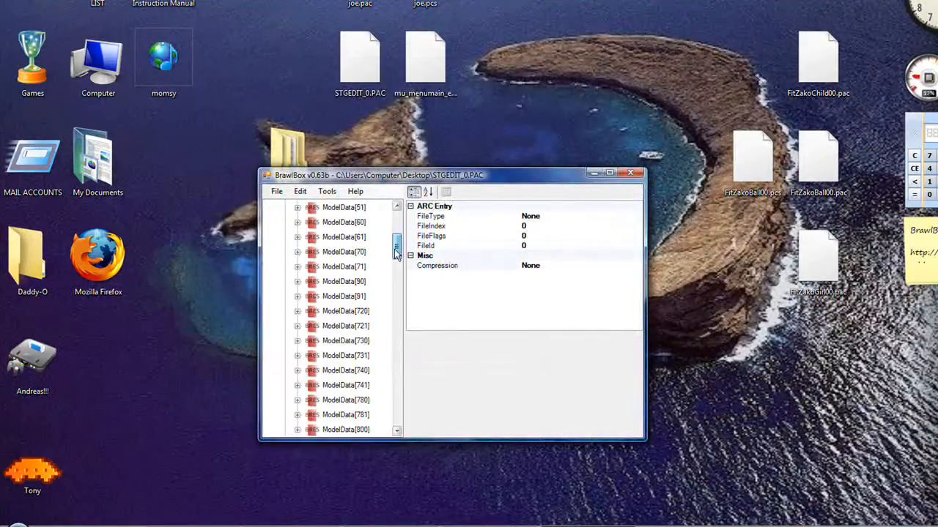
Step: Export the NATURE_BACKGROUND model from ModelData[1] to the Desktop
{"action": "left_click_drag", "start_coordinate": [395, 253], "coordinate": [396, 403]}
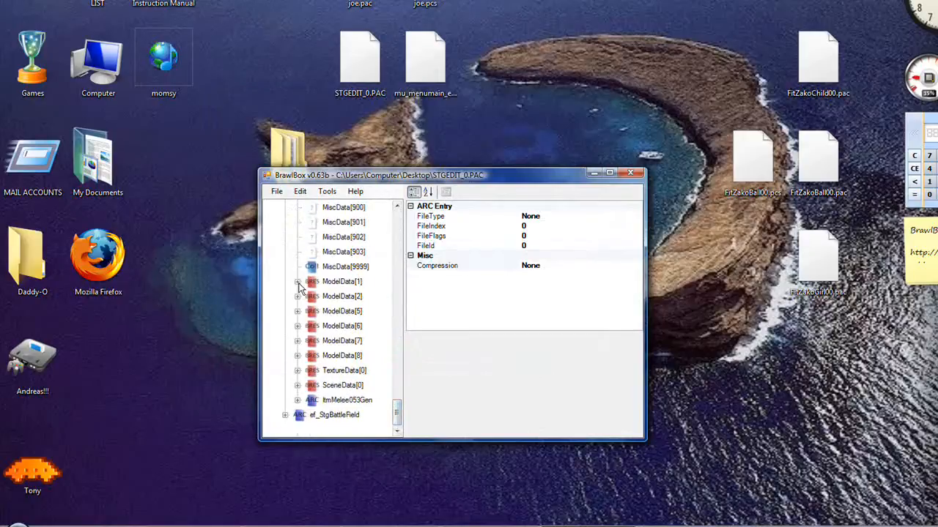
{"action": "left_click", "coordinate": [297, 281]}
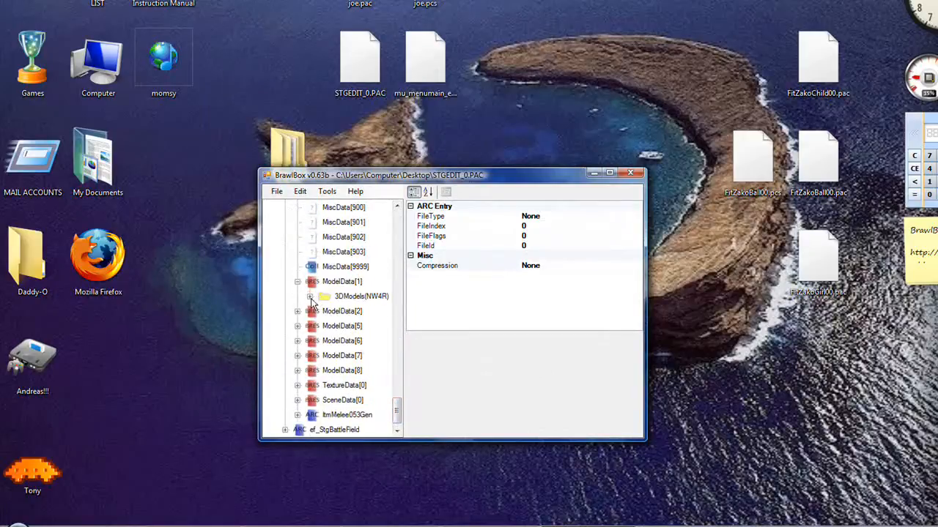
{"action": "right_click", "coordinate": [359, 299]}
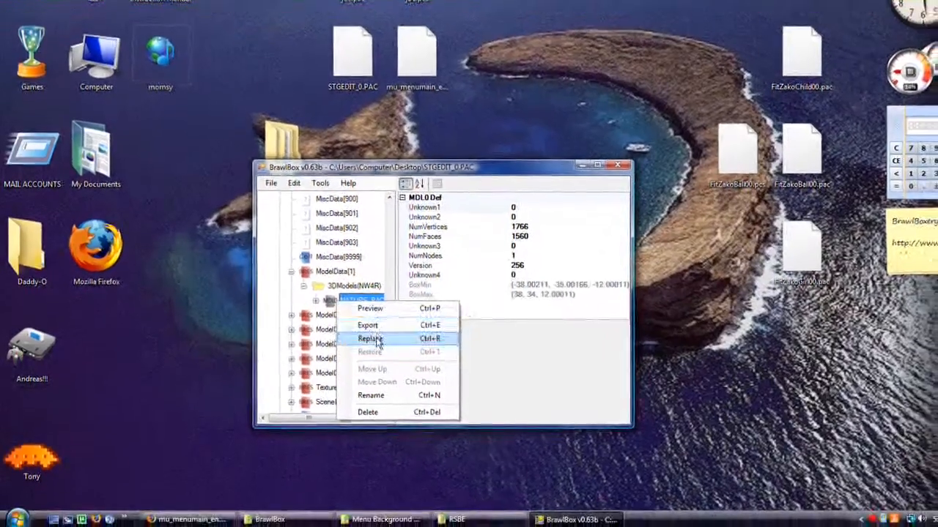
{"action": "left_click", "coordinate": [367, 324]}
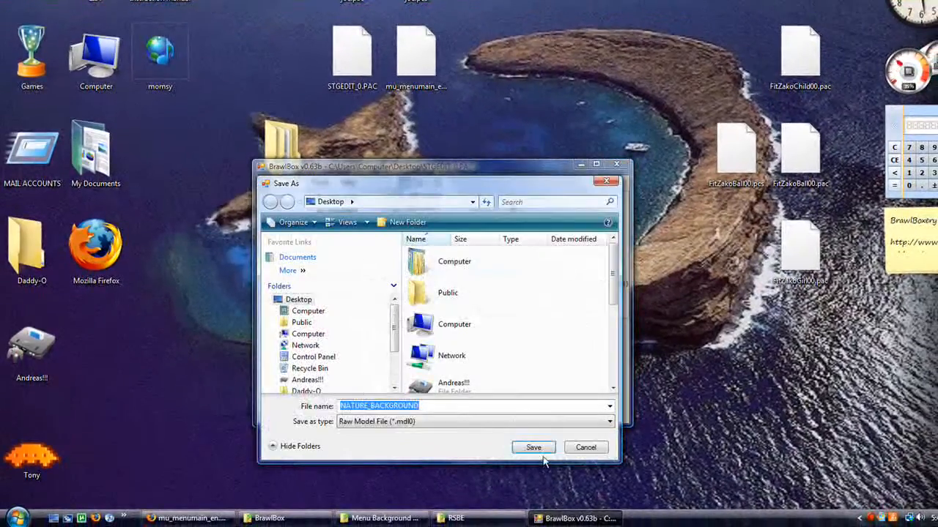
{"action": "left_click", "coordinate": [534, 447]}
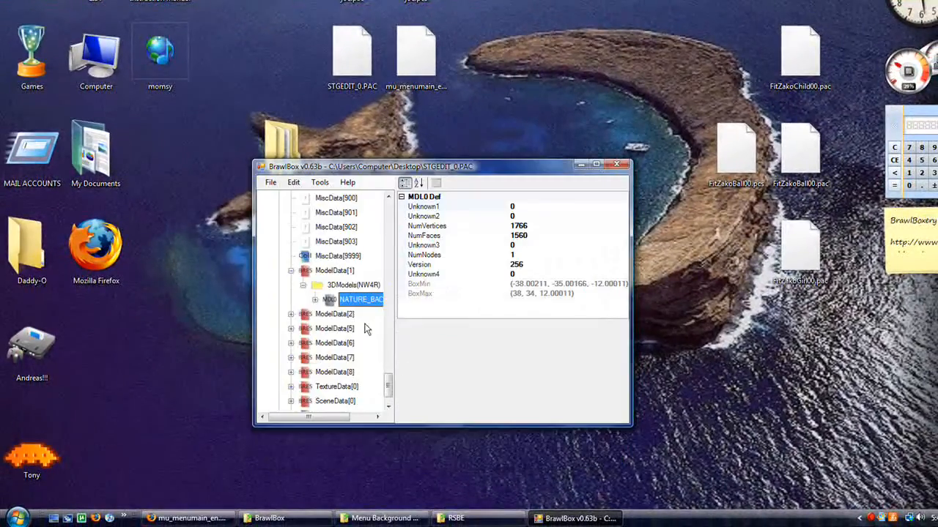
Step: Export the 1024×1024 nature_background texture to the Desktop
{"action": "left_click", "coordinate": [336, 386]}
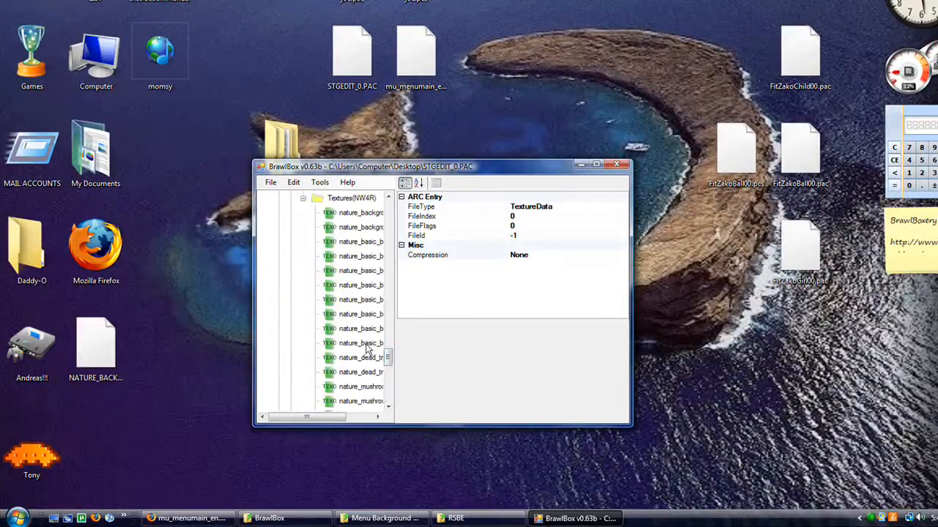
{"action": "left_click", "coordinate": [358, 212]}
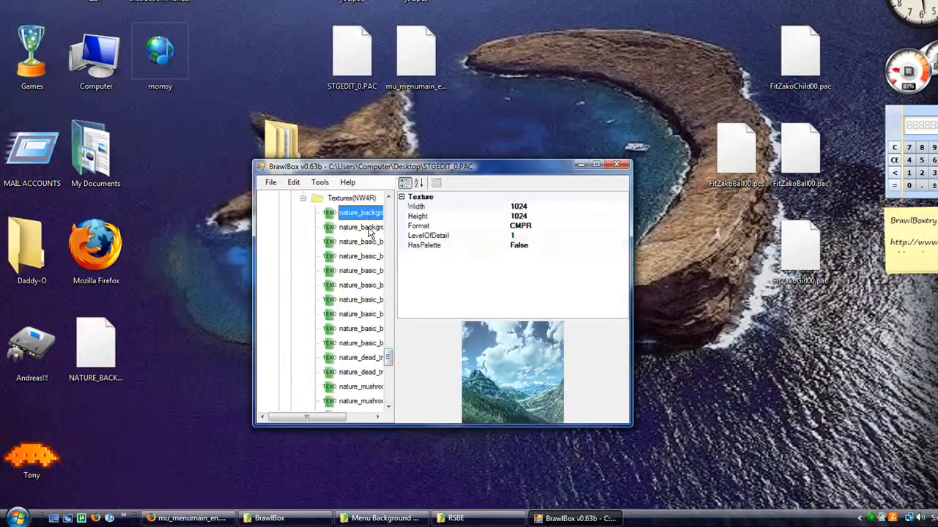
{"action": "left_click", "coordinate": [359, 227]}
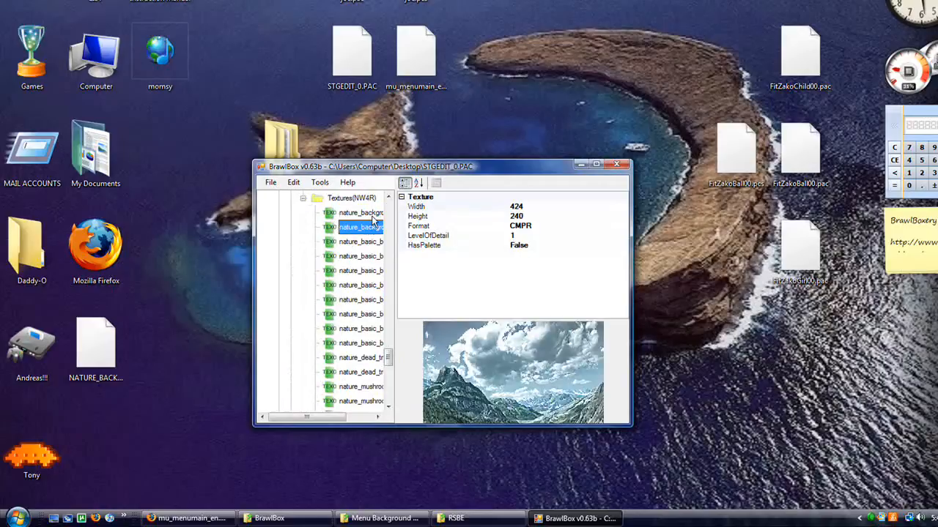
{"action": "left_click", "coordinate": [360, 213]}
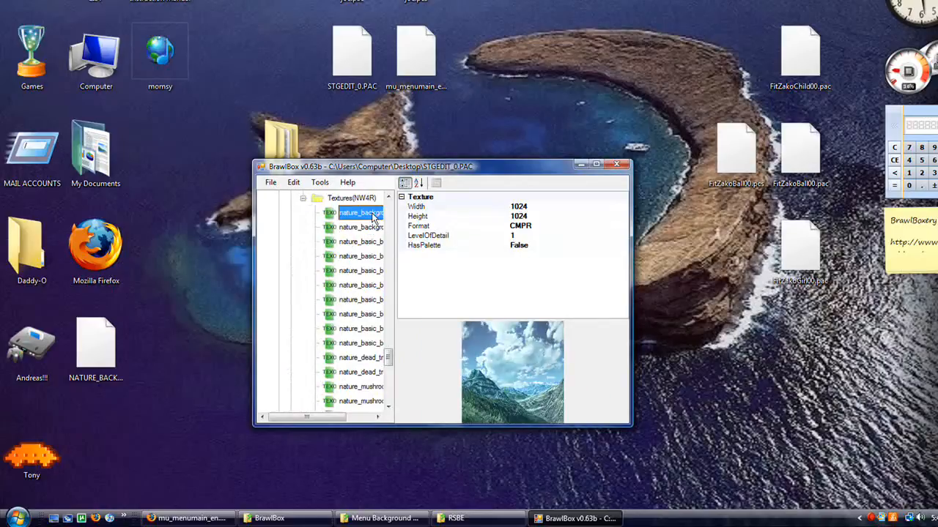
{"action": "right_click", "coordinate": [359, 212]}
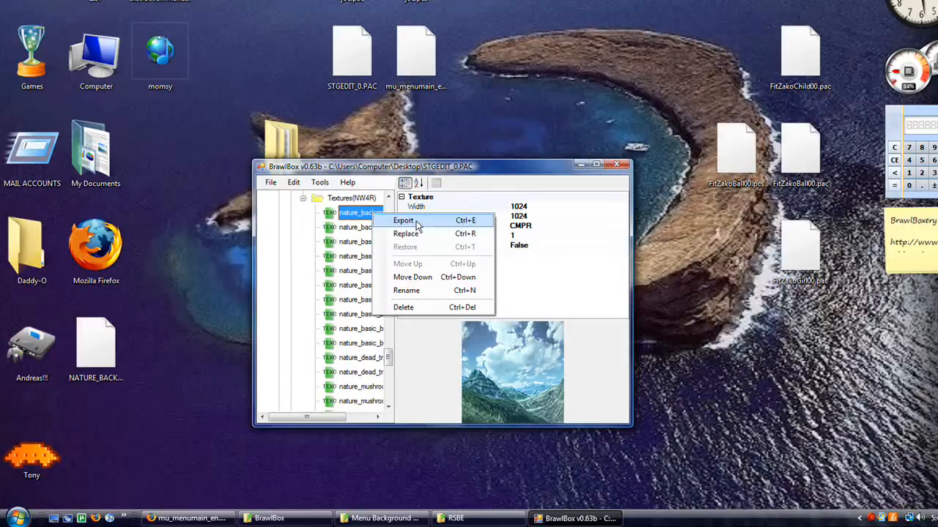
{"action": "left_click", "coordinate": [403, 220]}
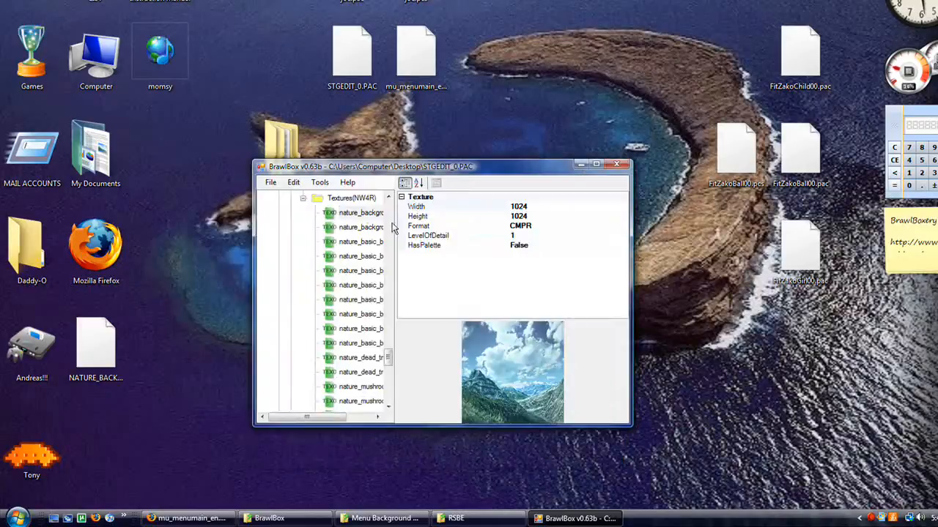
{"action": "left_click", "coordinate": [359, 212]}
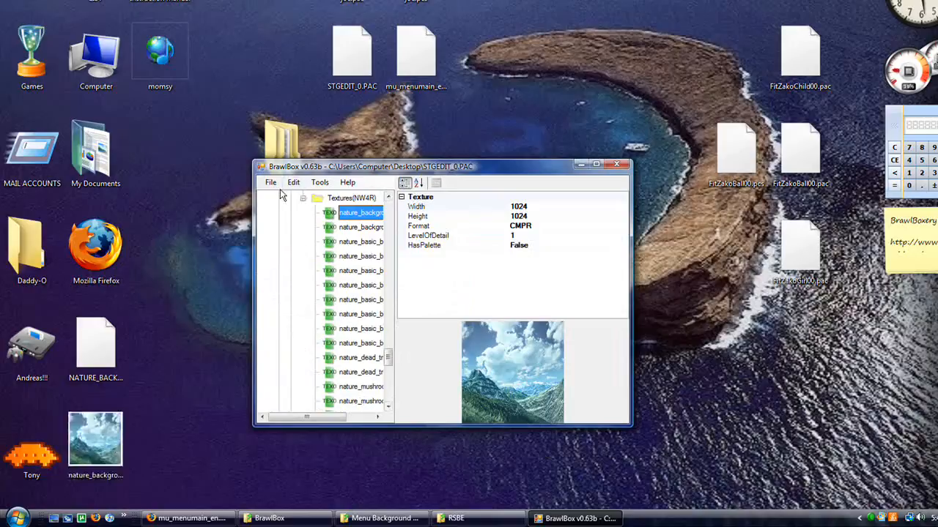
Step: Open mu_menumain_en.pac in BrawlBox
{"action": "left_click", "coordinate": [270, 182]}
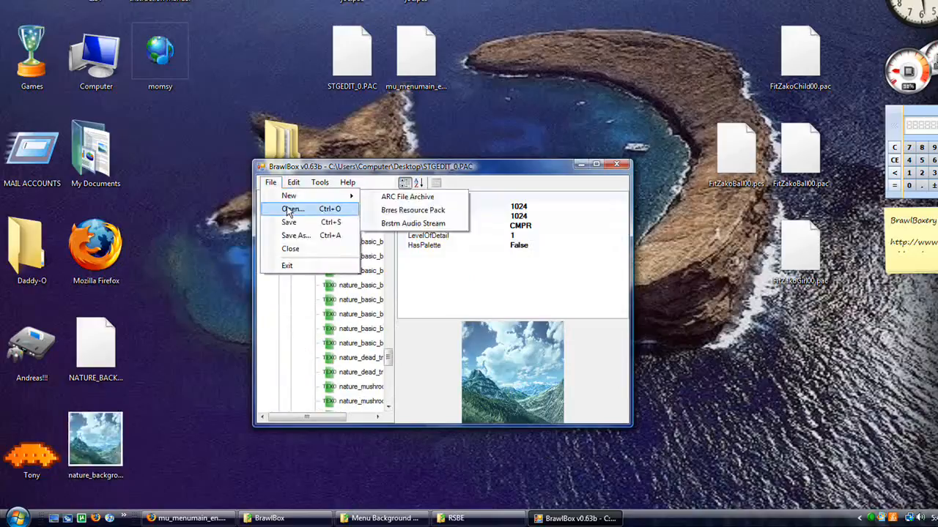
{"action": "left_click", "coordinate": [292, 209]}
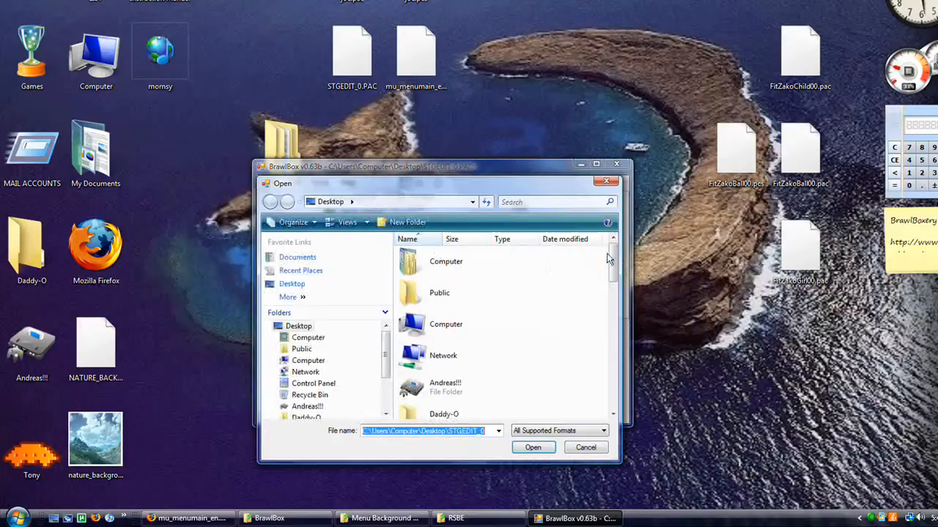
{"action": "scroll", "scroll_direction": "down", "scroll_amount": 3}
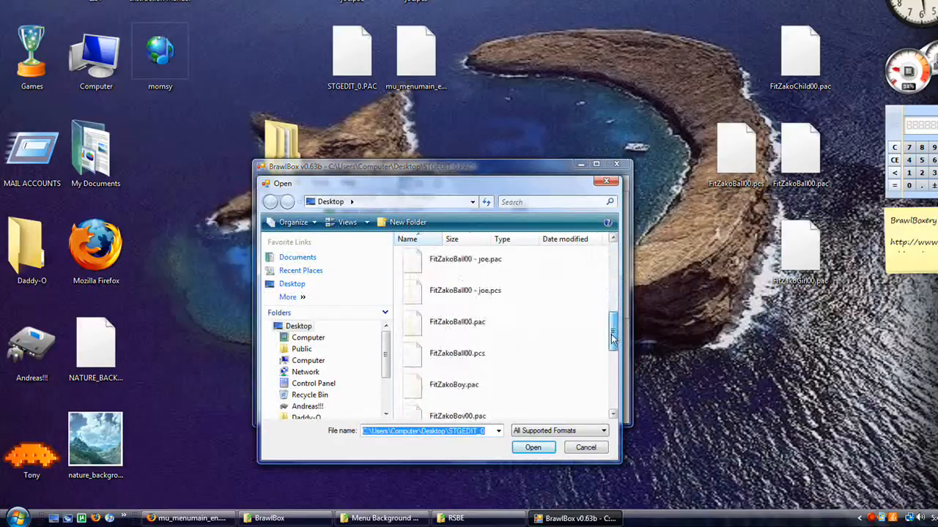
{"action": "scroll", "scroll_direction": "down", "scroll_amount": 3}
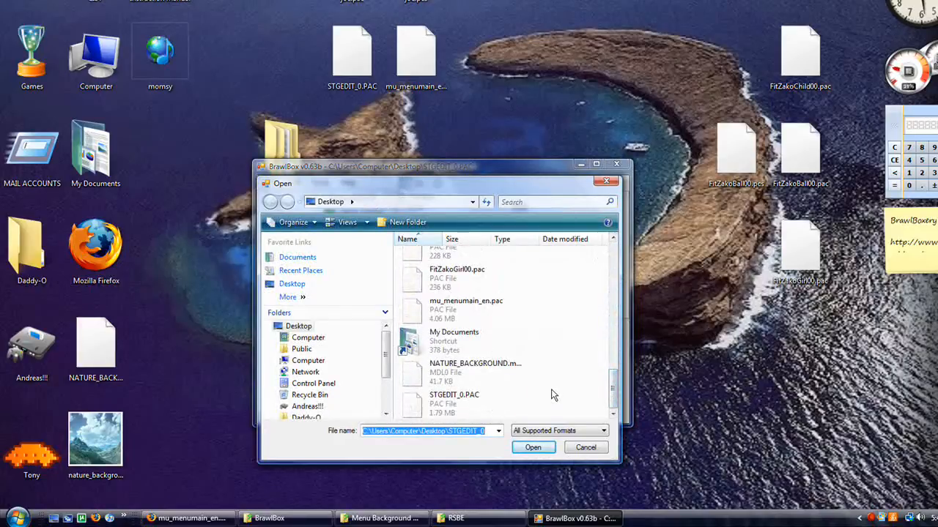
{"action": "mouse_move", "coordinate": [434, 311]}
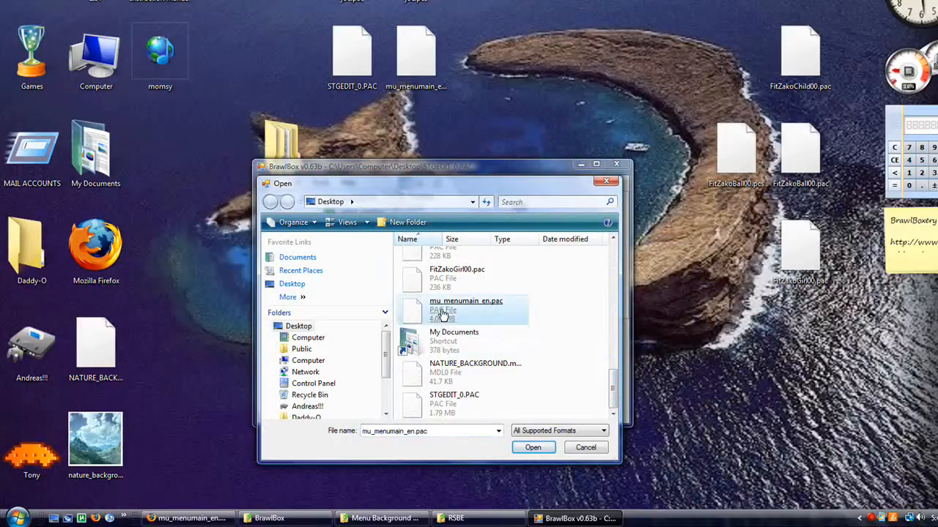
{"action": "left_click", "coordinate": [533, 447]}
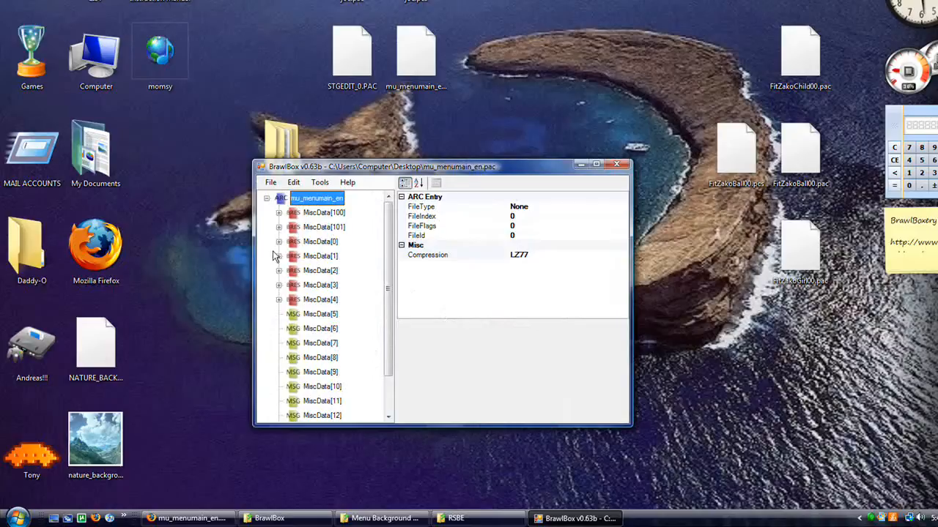
{"action": "mouse_move", "coordinate": [282, 293]}
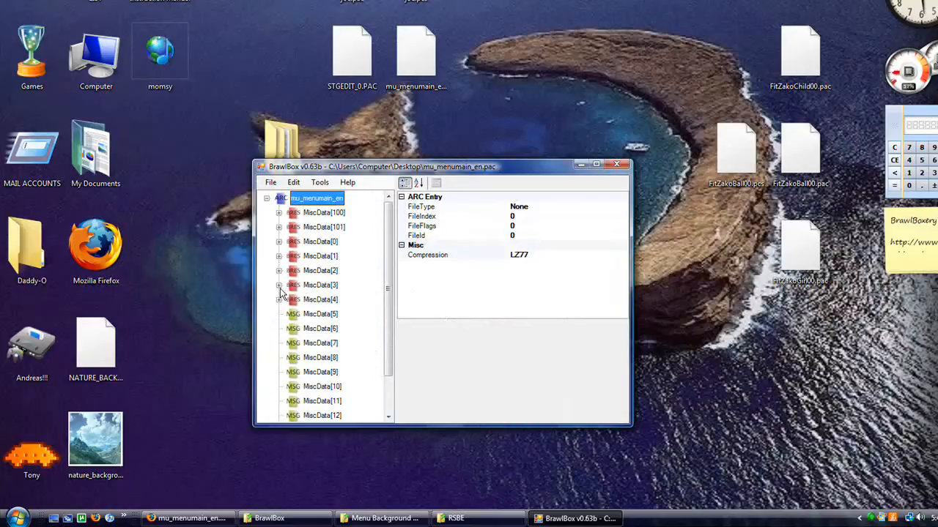
{"action": "mouse_move", "coordinate": [280, 296]}
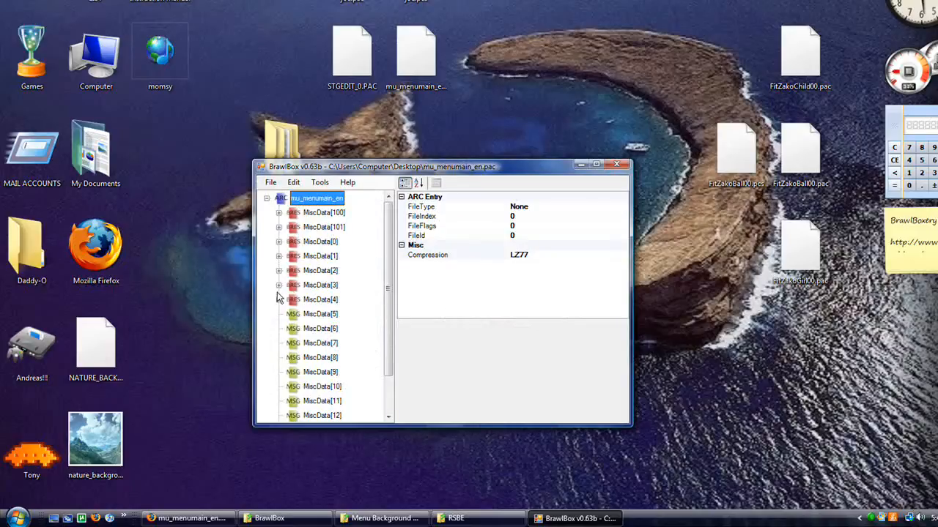
Step: Expand MiscData[3] and its 3DModels group in the archive tree
{"action": "left_click", "coordinate": [320, 285]}
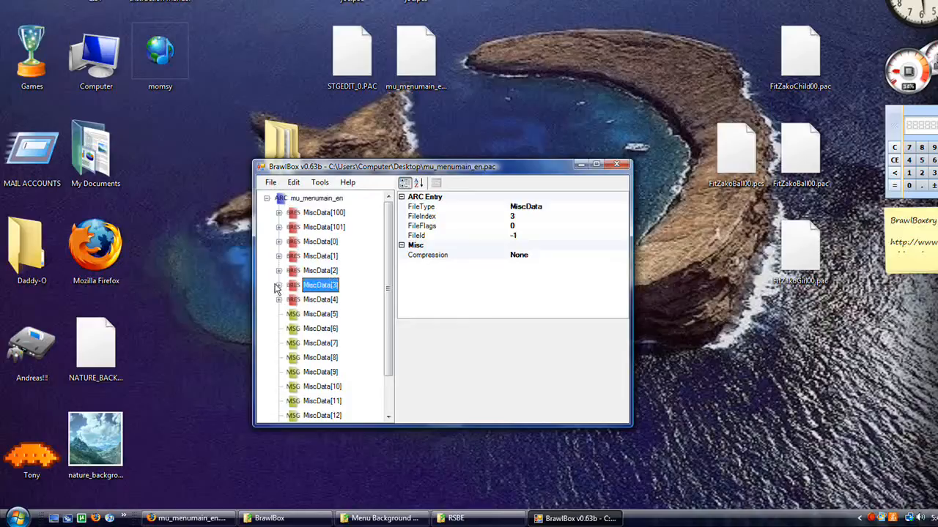
{"action": "left_click", "coordinate": [279, 285]}
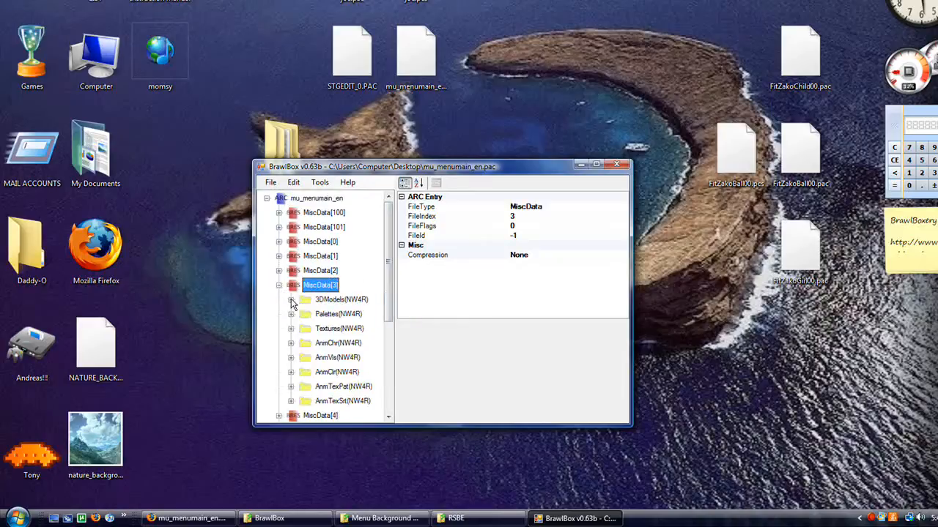
{"action": "left_click", "coordinate": [290, 298]}
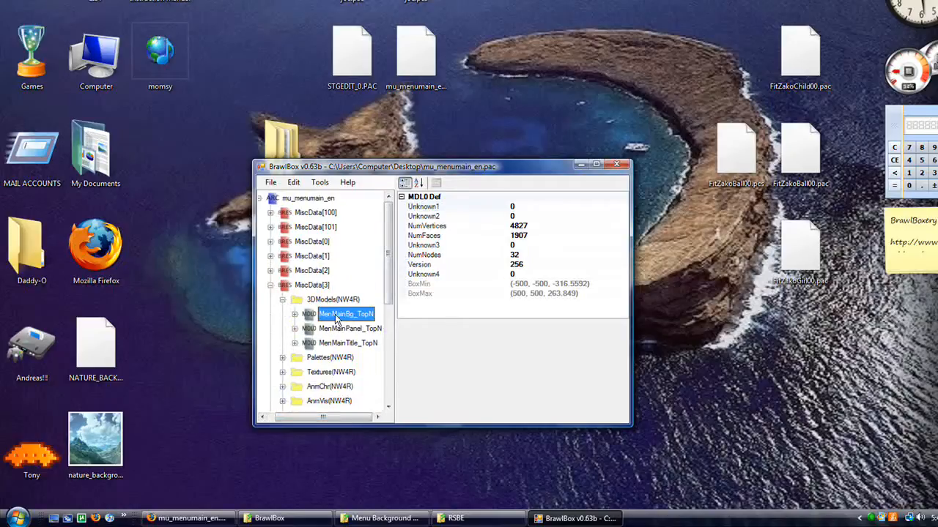
Step: Replace the MenMainBg_TopN model with NATURE_BACKGROUND.mdl0 from the Desktop
{"action": "right_click", "coordinate": [344, 313]}
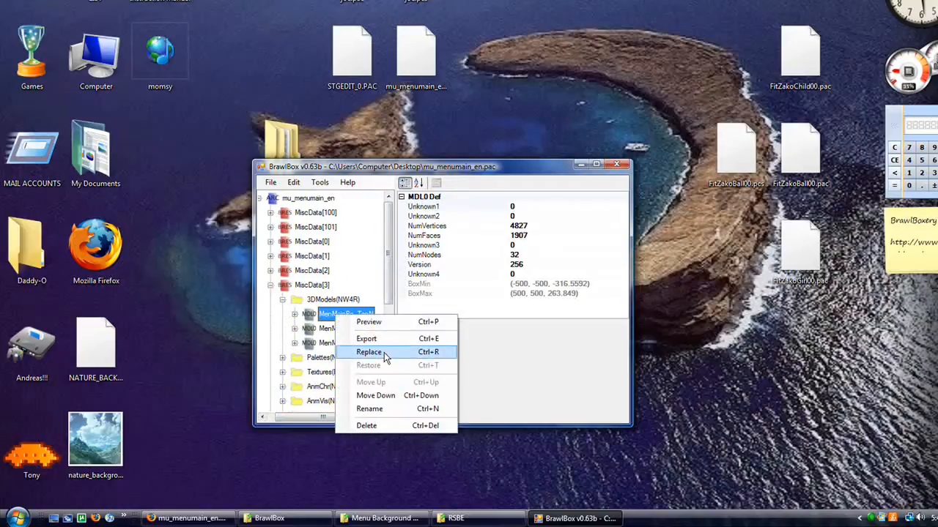
{"action": "left_click", "coordinate": [369, 352]}
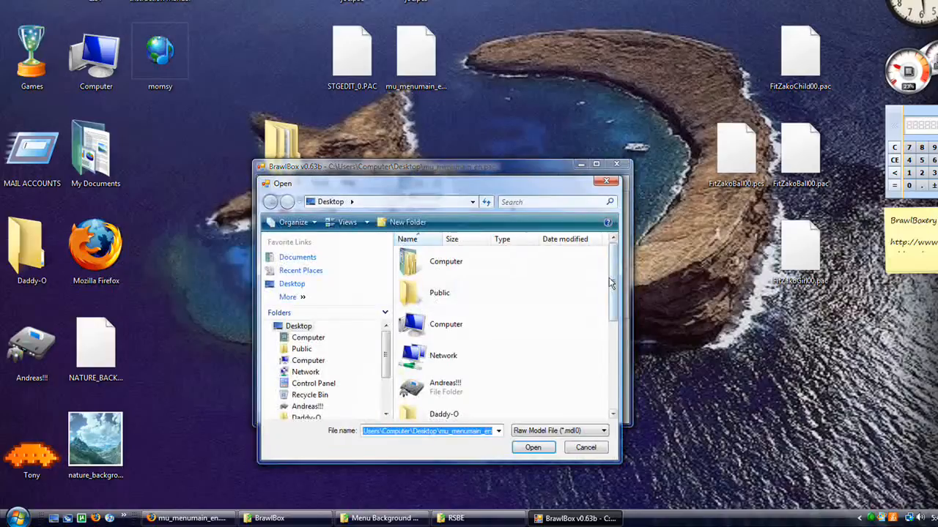
{"action": "scroll", "scroll_direction": "down", "scroll_amount": 3}
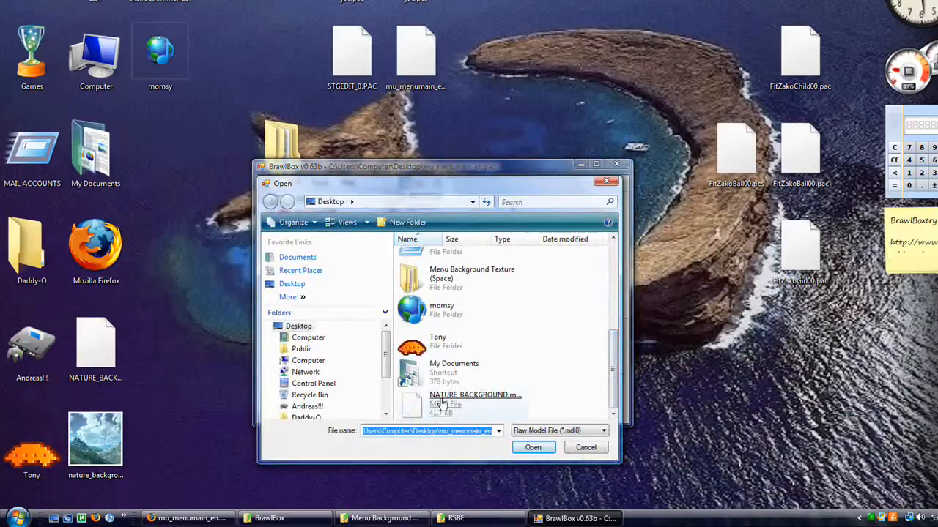
{"action": "left_click", "coordinate": [532, 447]}
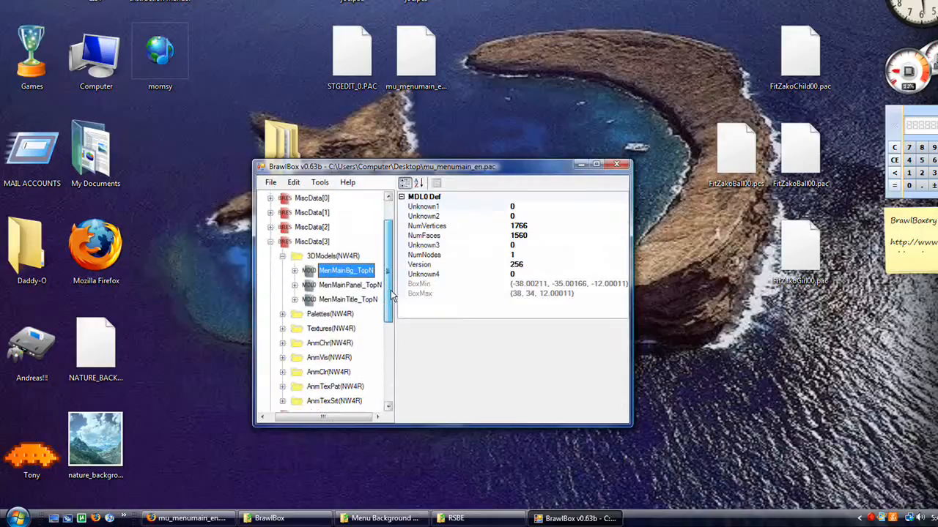
{"action": "scroll", "scroll_direction": "down", "scroll_amount": 3}
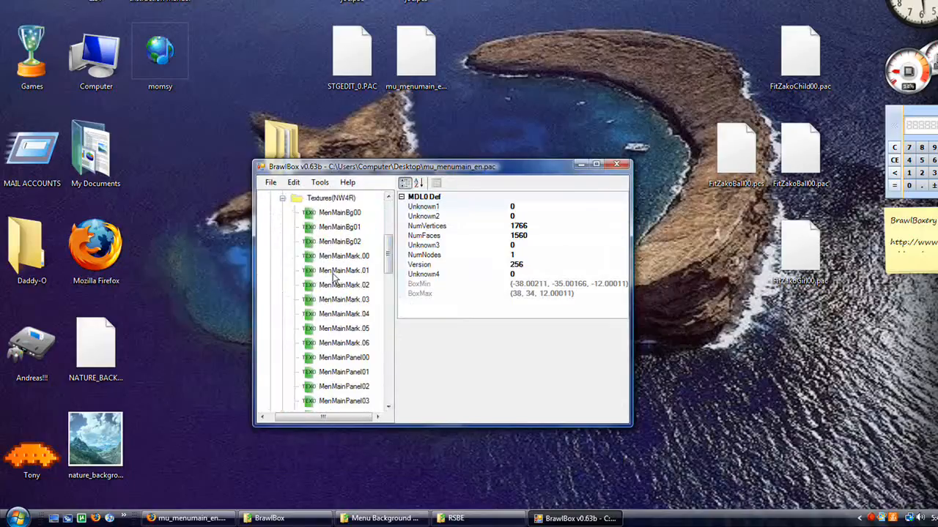
{"action": "left_click", "coordinate": [340, 212]}
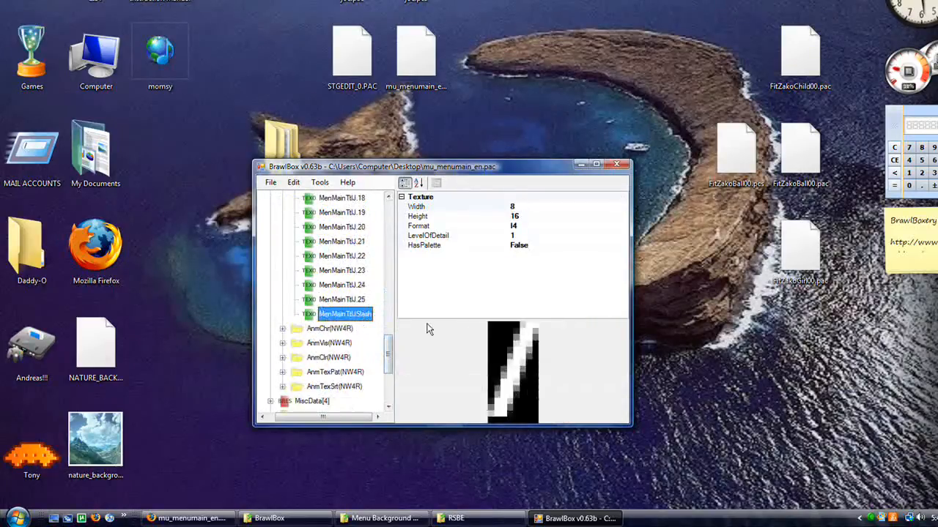
{"action": "scroll", "scroll_direction": "down", "scroll_amount": 3}
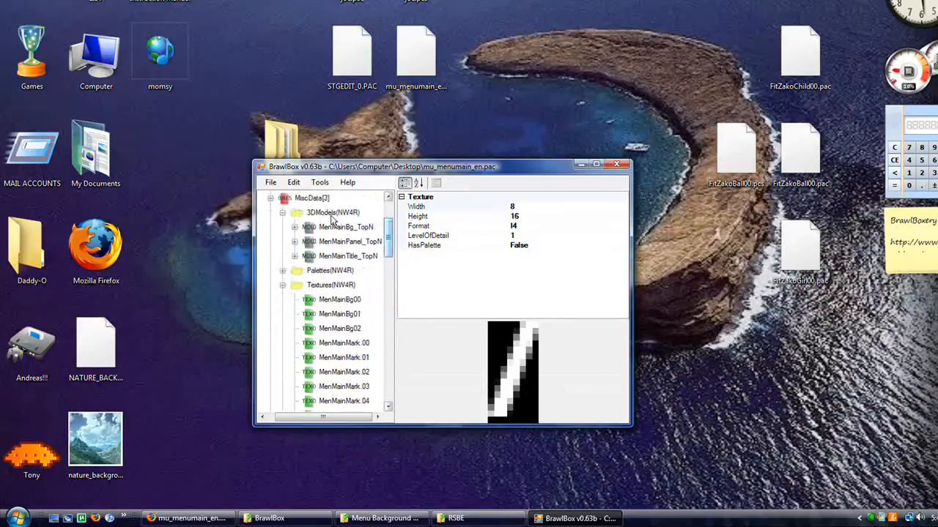
Step: Import nature_background.png into Textures(NW4R) as a CMPR texture
{"action": "left_click", "coordinate": [293, 182]}
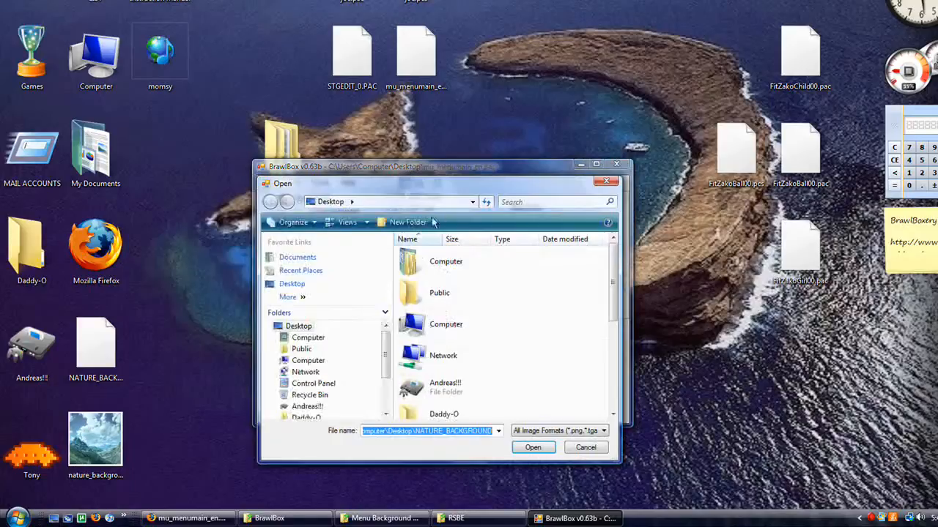
{"action": "scroll", "scroll_direction": "down", "scroll_amount": 3}
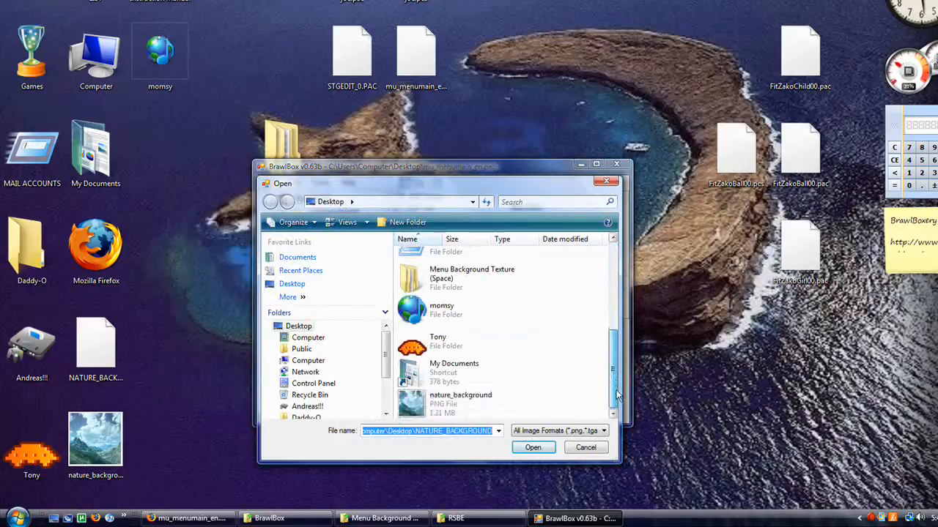
{"action": "left_click", "coordinate": [533, 448]}
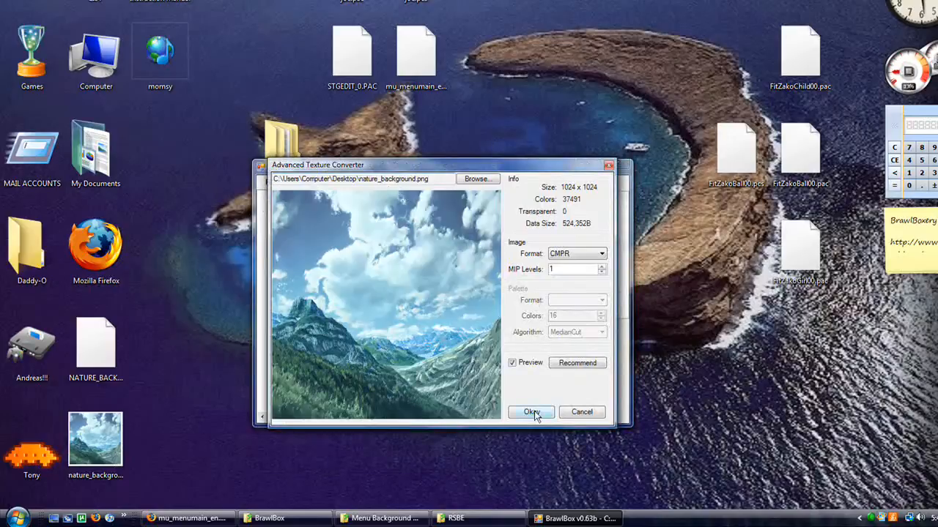
{"action": "left_click", "coordinate": [532, 412]}
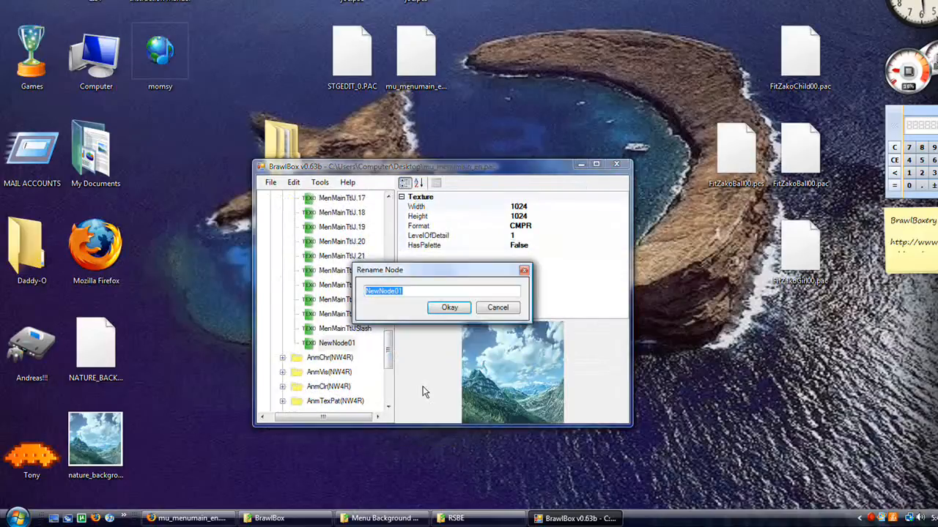
Step: Rename the new texture node from NewNode01 to nature_background
{"action": "type", "text": "nature_ba"}
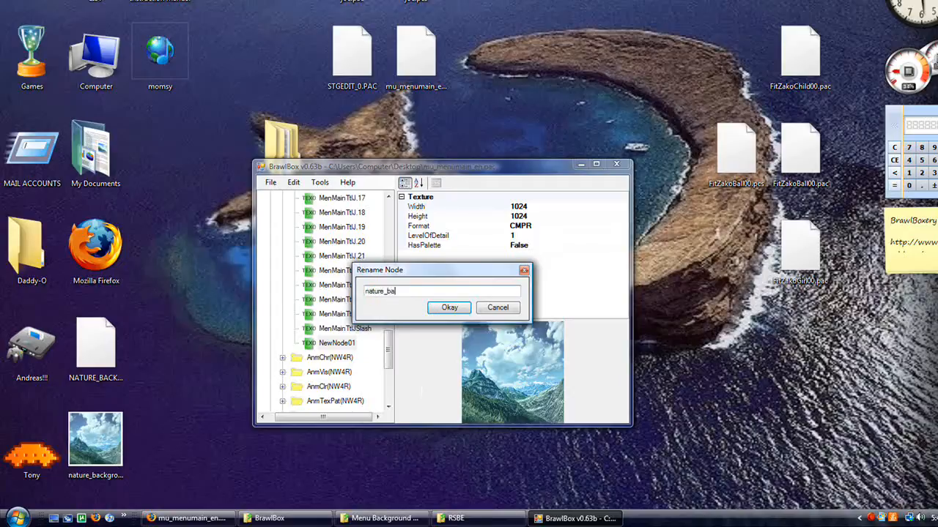
{"action": "type", "text": "ckground"}
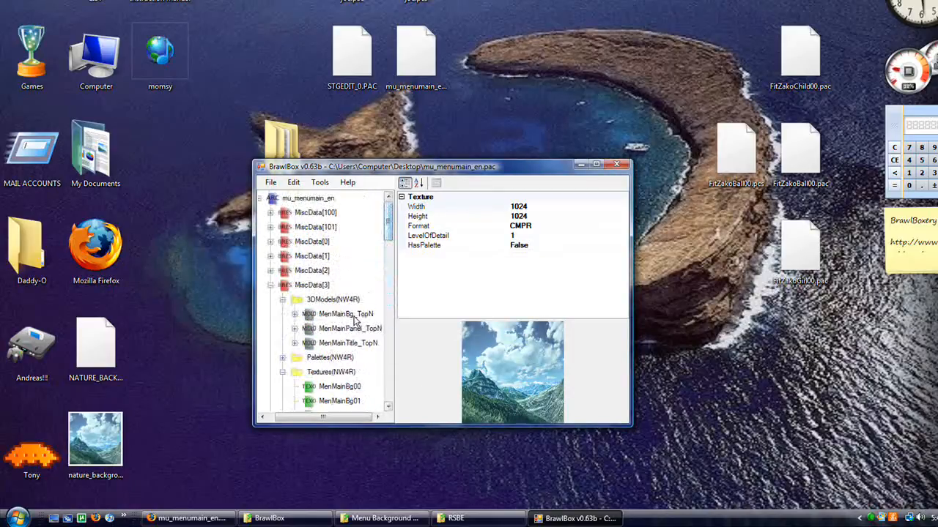
{"action": "double_click", "coordinate": [342, 314]}
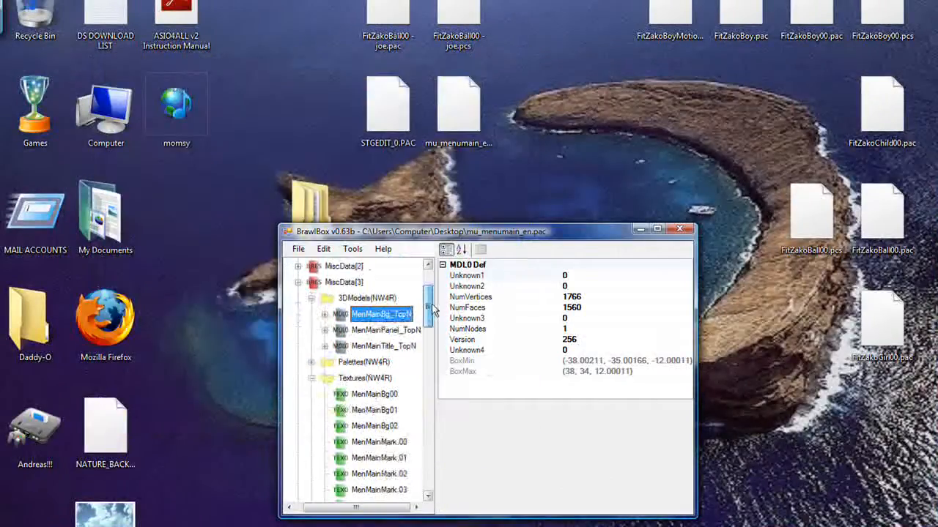
{"action": "scroll", "scroll_direction": "down", "scroll_amount": 3}
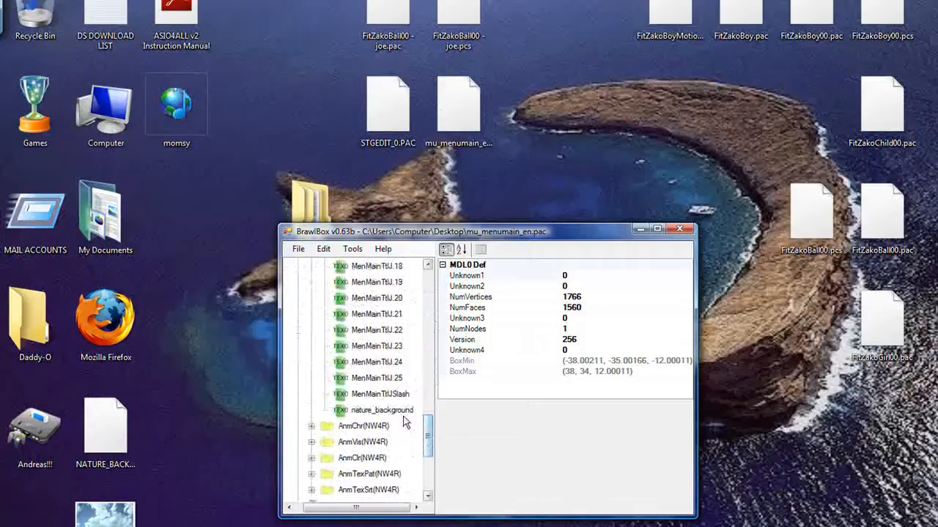
{"action": "left_click", "coordinate": [383, 410]}
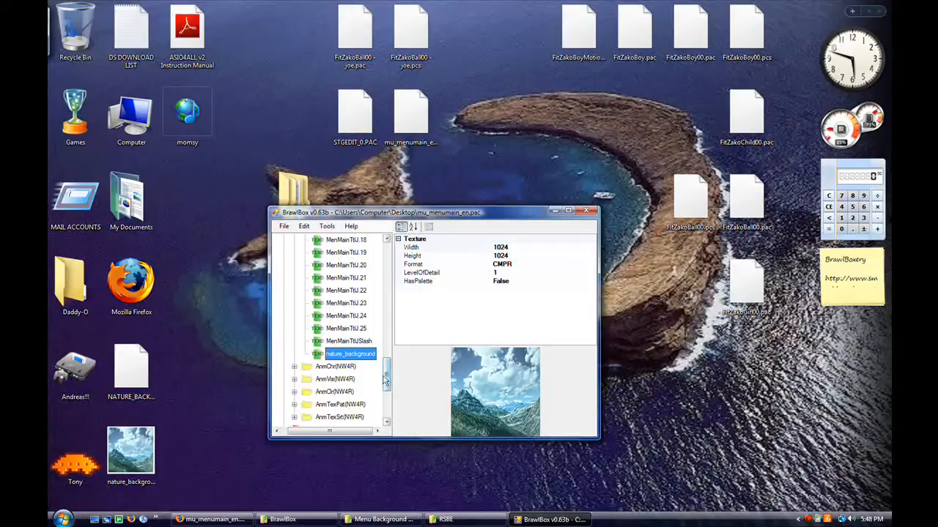
Step: Save the archive to the Desktop as 'mu_menumain_en - Nature.pac' in PAC Archive format
{"action": "left_click", "coordinate": [284, 226]}
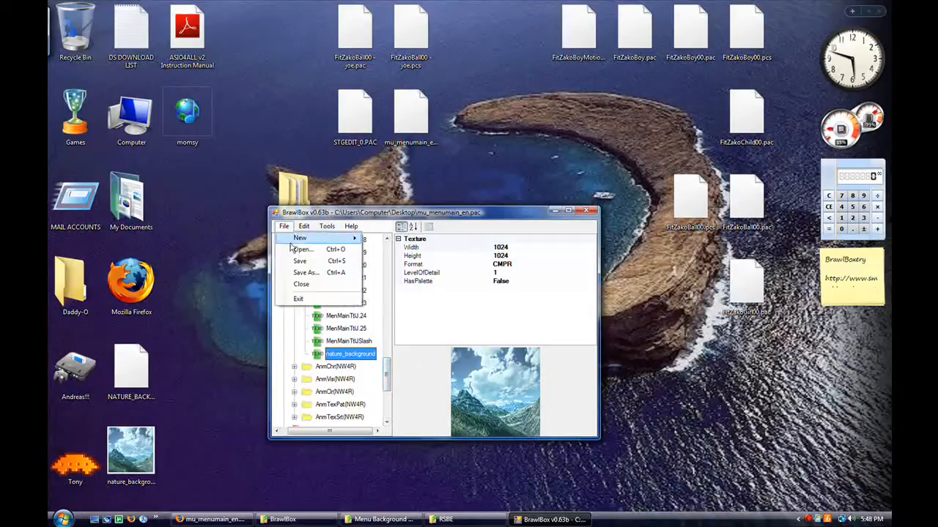
{"action": "mouse_move", "coordinate": [306, 272]}
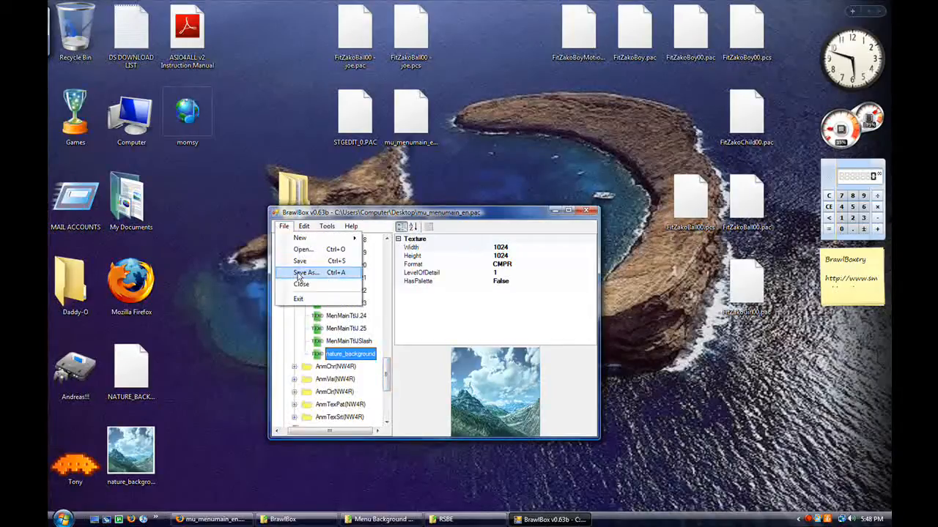
{"action": "left_click", "coordinate": [304, 272]}
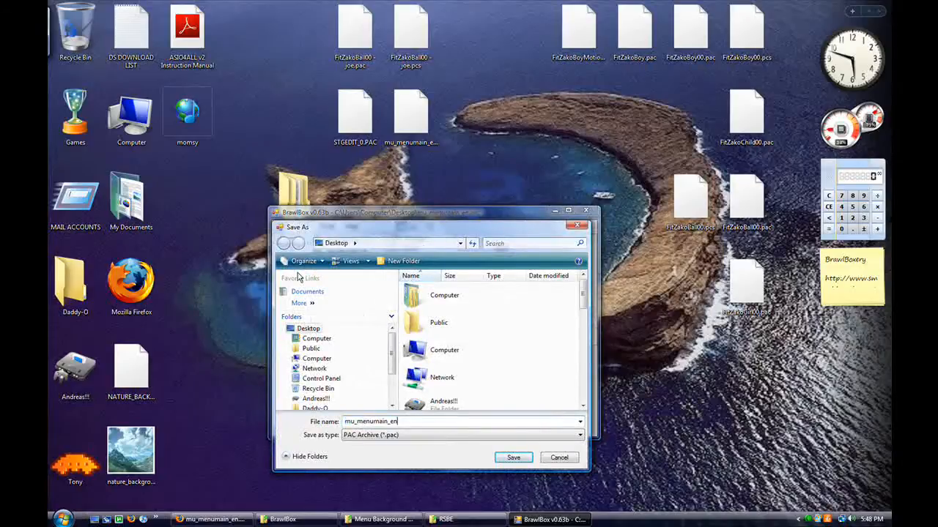
{"action": "type", "text": "- Nature"}
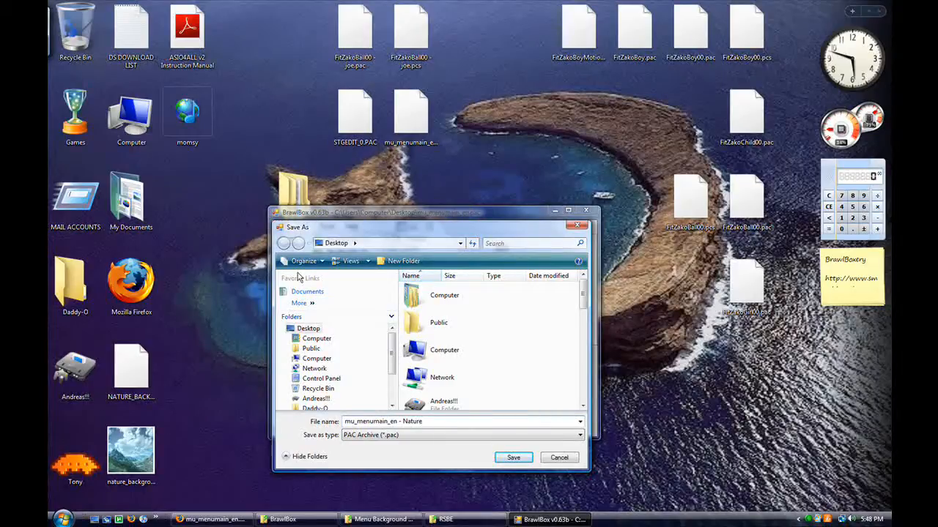
{"action": "left_click", "coordinate": [514, 457]}
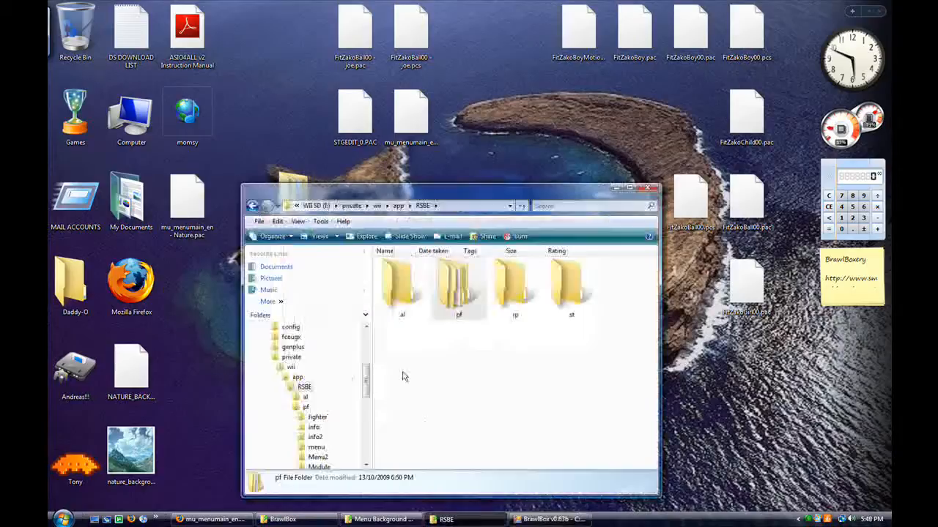
Step: Open the pf folder, then menu2, inside the SD card's RSBE folder
{"action": "left_click", "coordinate": [459, 286]}
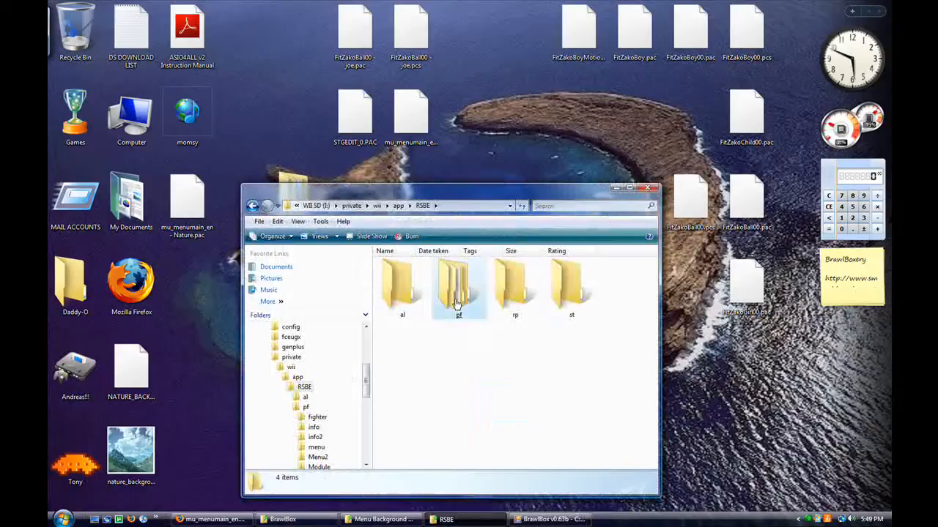
{"action": "double_click", "coordinate": [459, 286]}
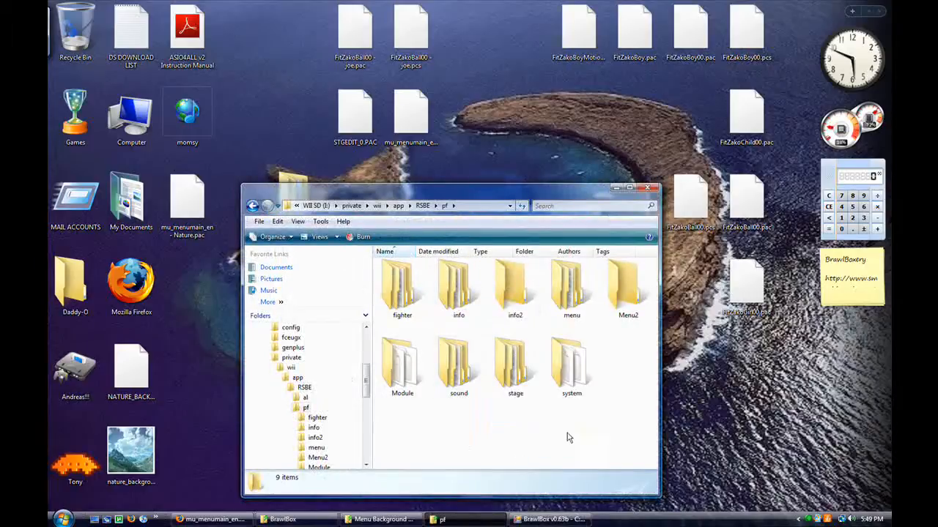
{"action": "left_click", "coordinate": [628, 286]}
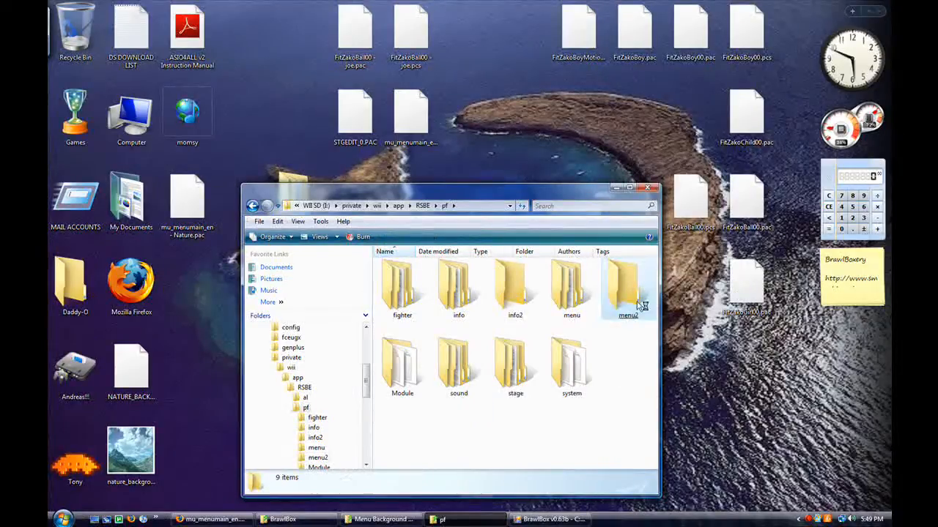
{"action": "double_click", "coordinate": [627, 286]}
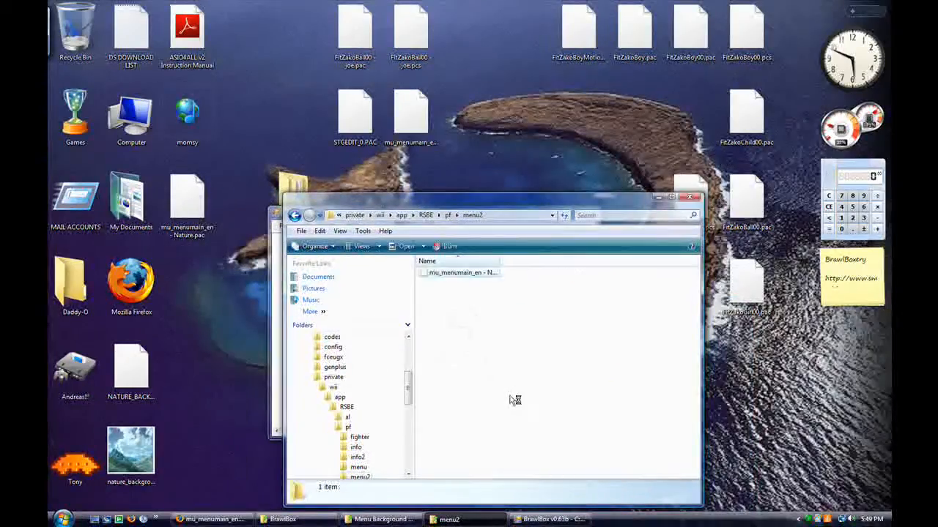
Step: Start renaming the Nature menu file, then return to the Menu Background Texture thread
{"action": "right_click", "coordinate": [460, 272]}
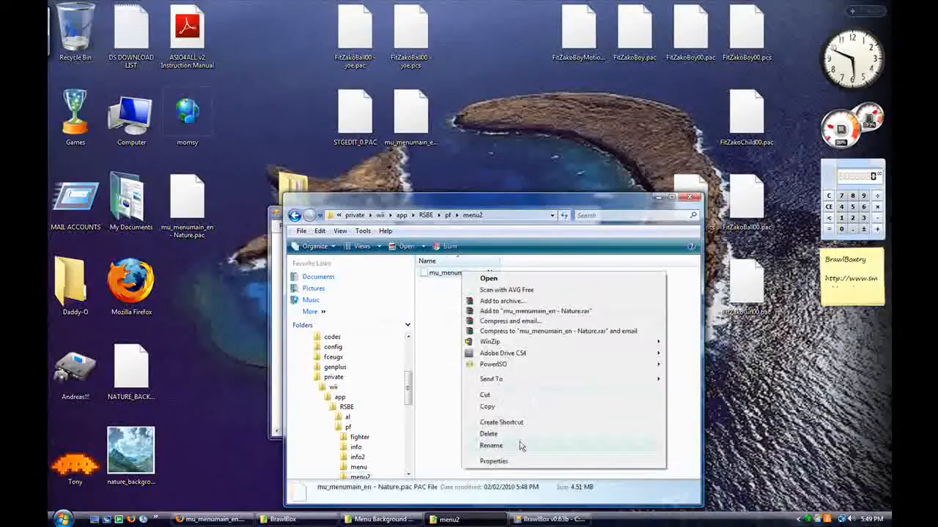
{"action": "left_click", "coordinate": [490, 446]}
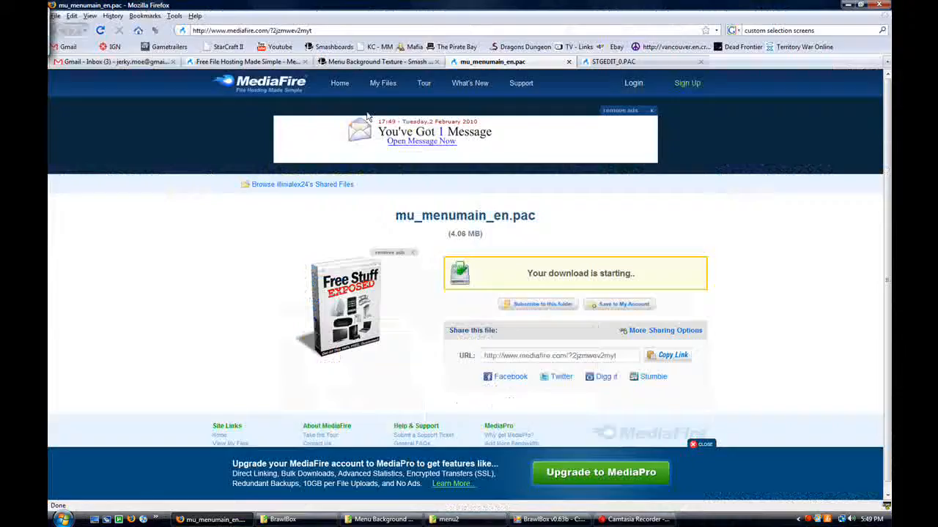
{"action": "left_click", "coordinate": [379, 61]}
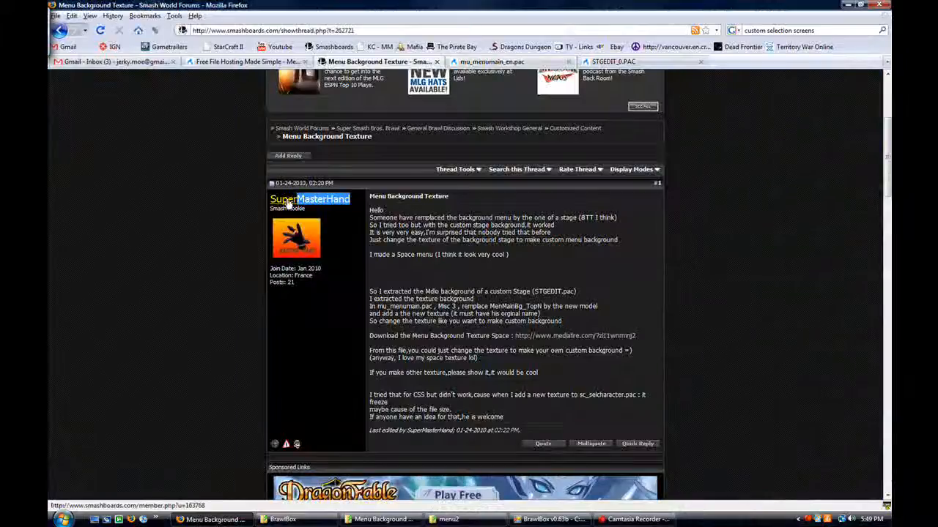